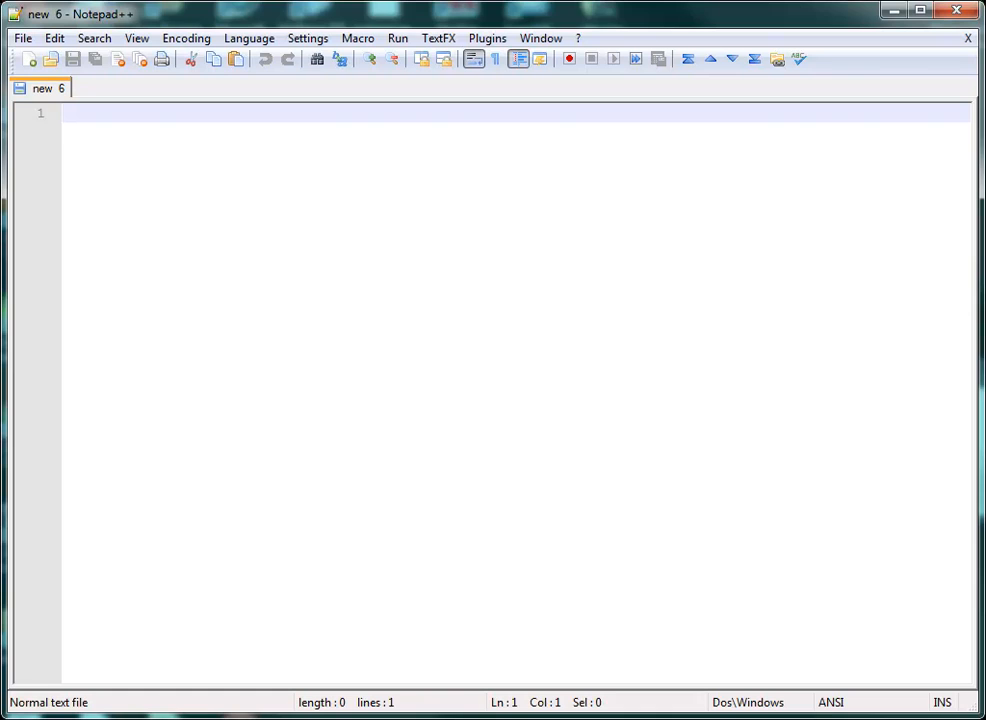
Show the NppFTP connection panel beside the empty document via the Plugins menu.
left_click(70, 112)
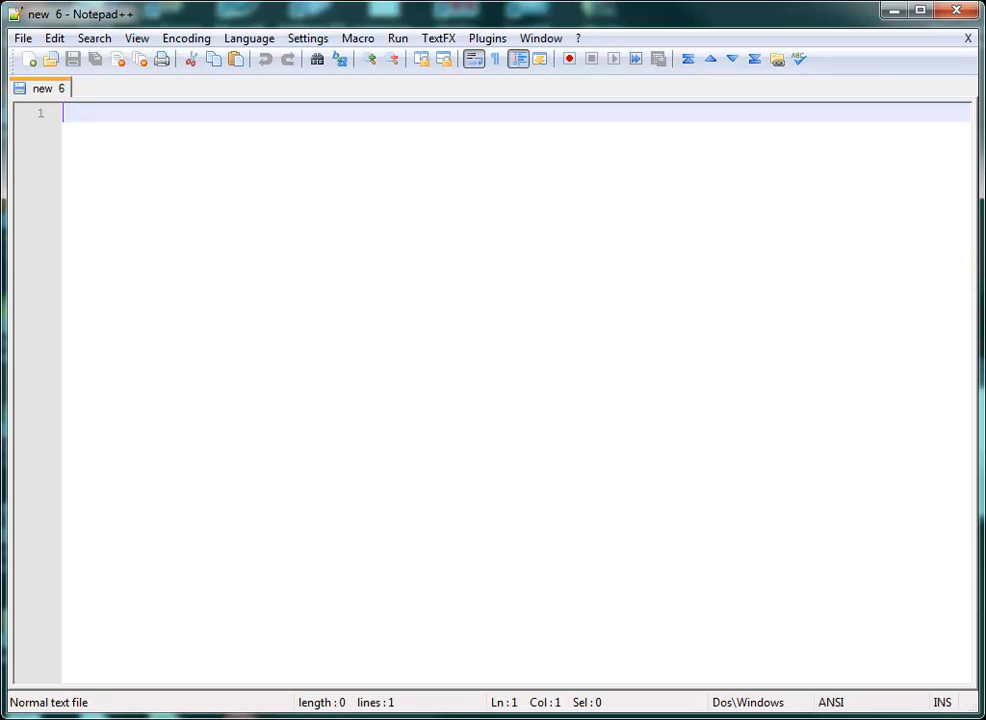
mouse_move(478, 48)
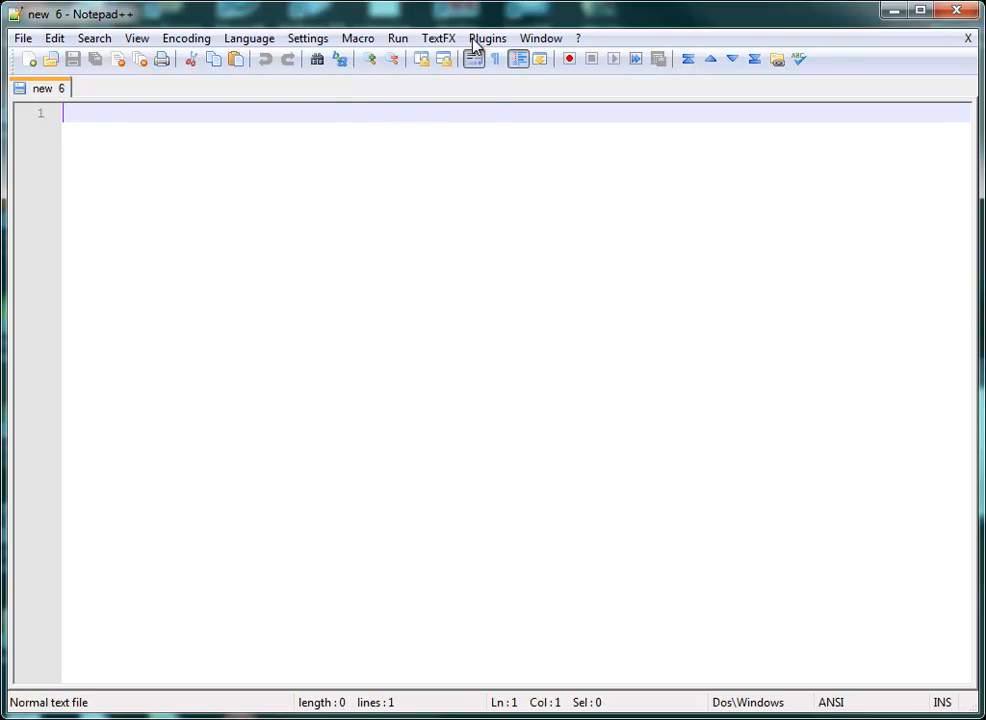
left_click(488, 38)
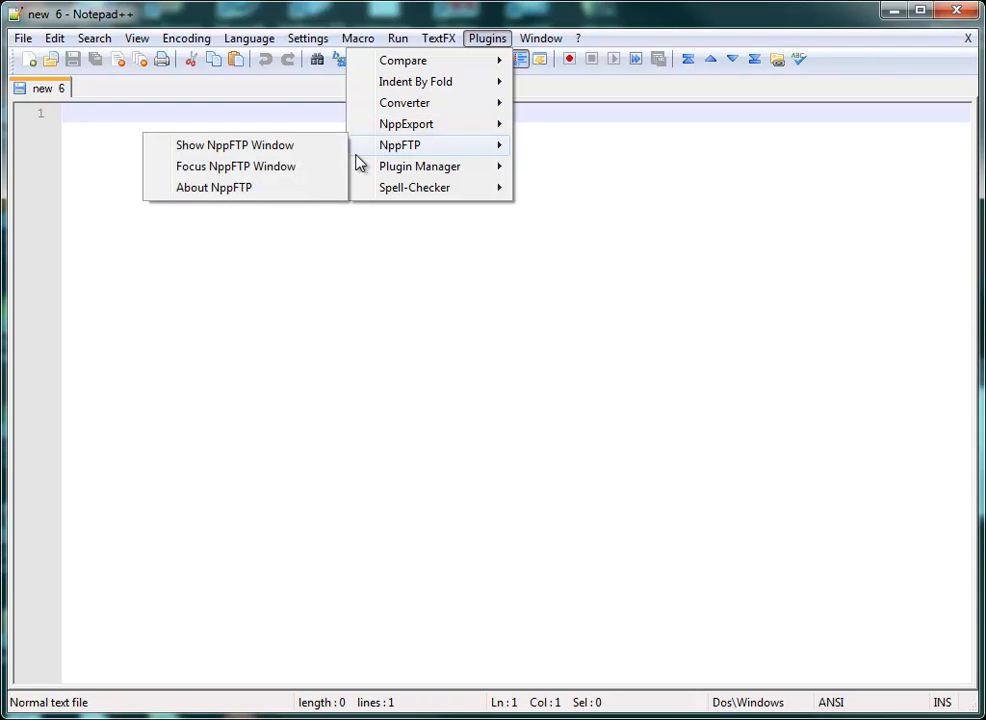
mouse_move(234, 144)
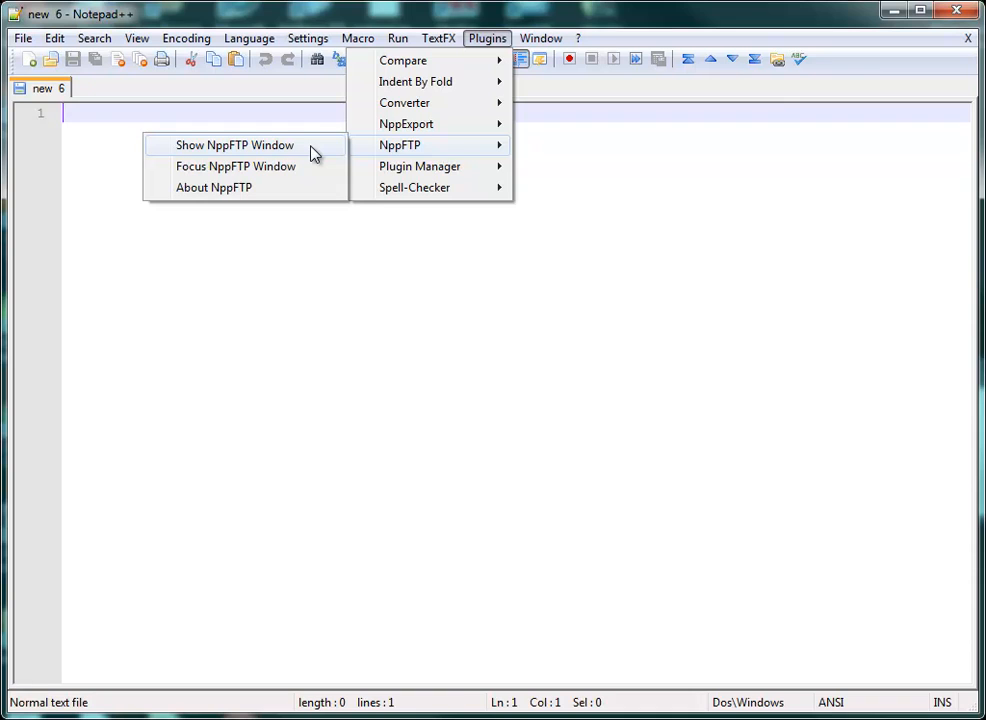
left_click(234, 144)
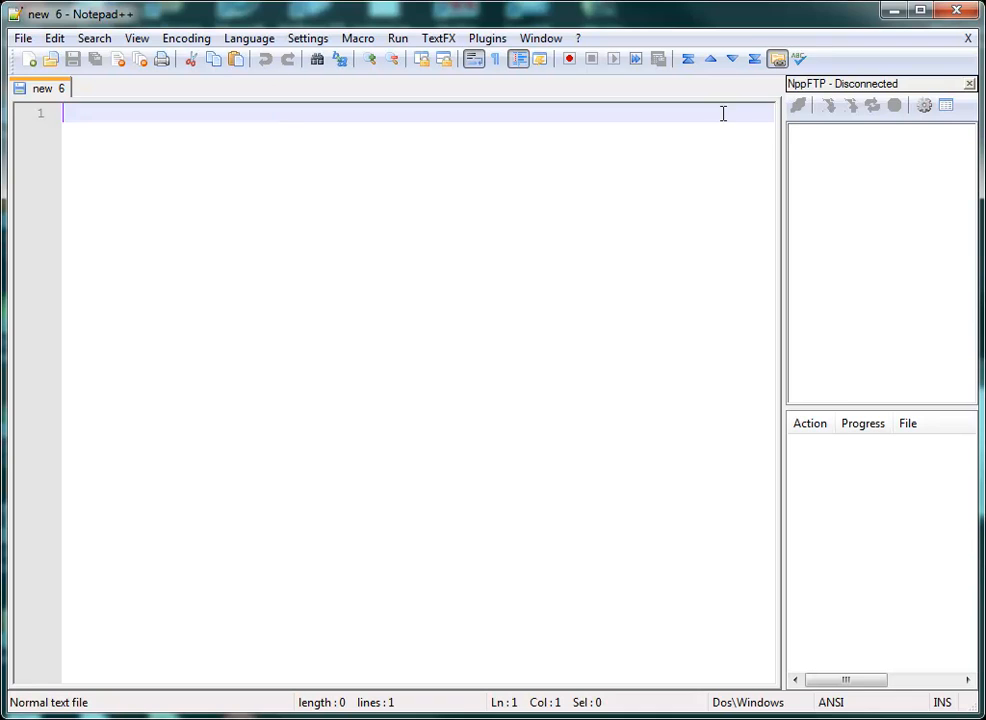
mouse_move(760, 252)
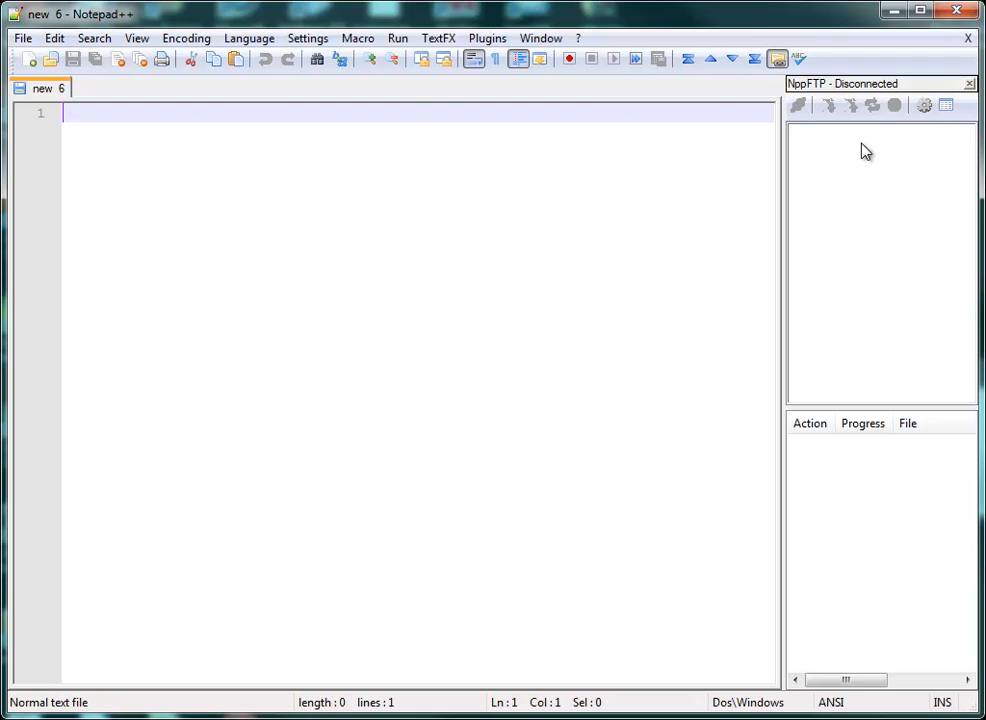
Create a new FTP connection profile named MWSU in the profile settings.
left_click(924, 104)
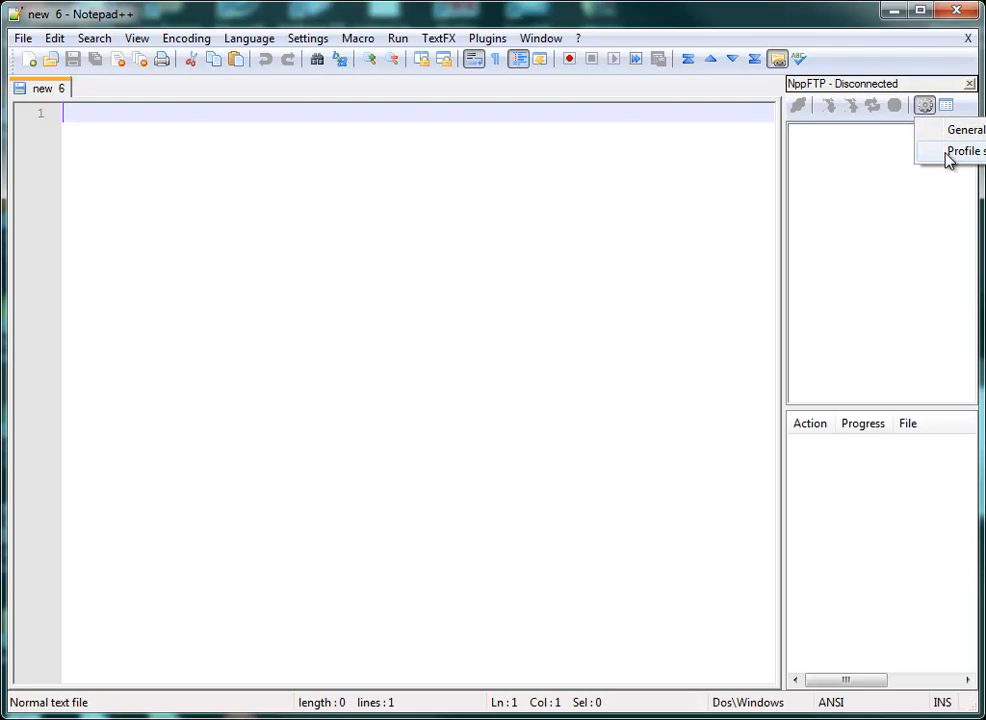
left_click(964, 152)
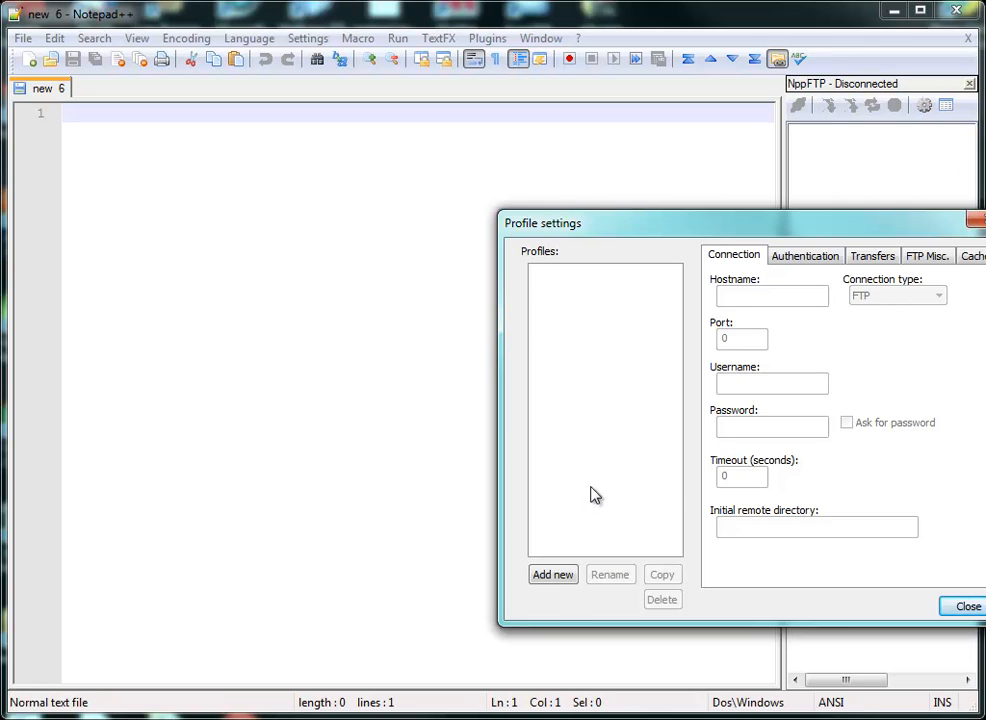
left_click(552, 574)
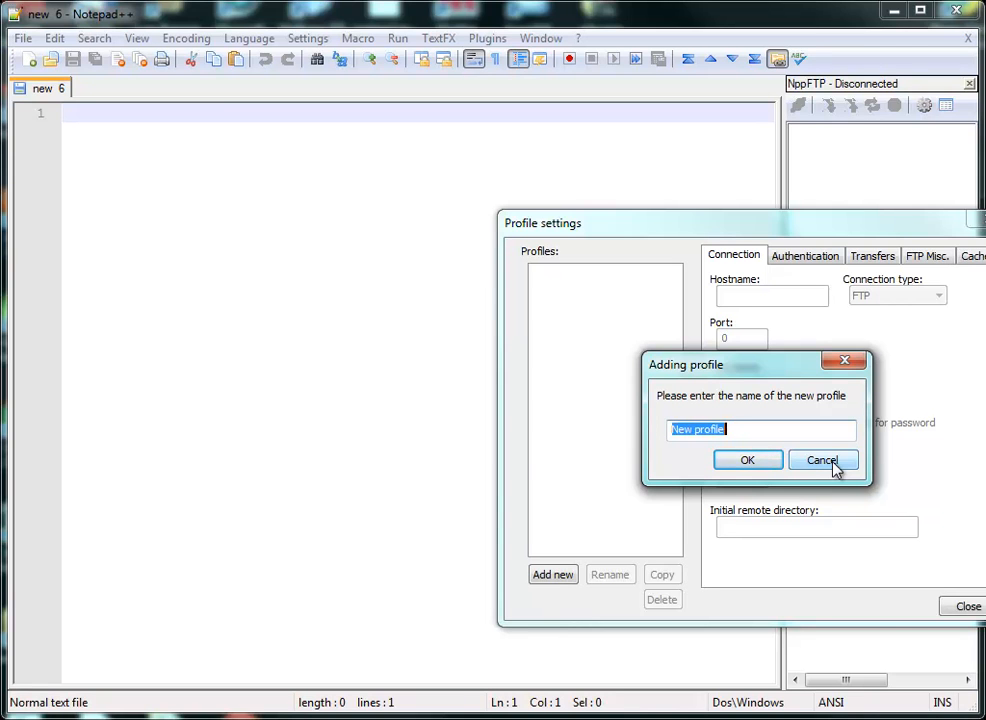
type("M")
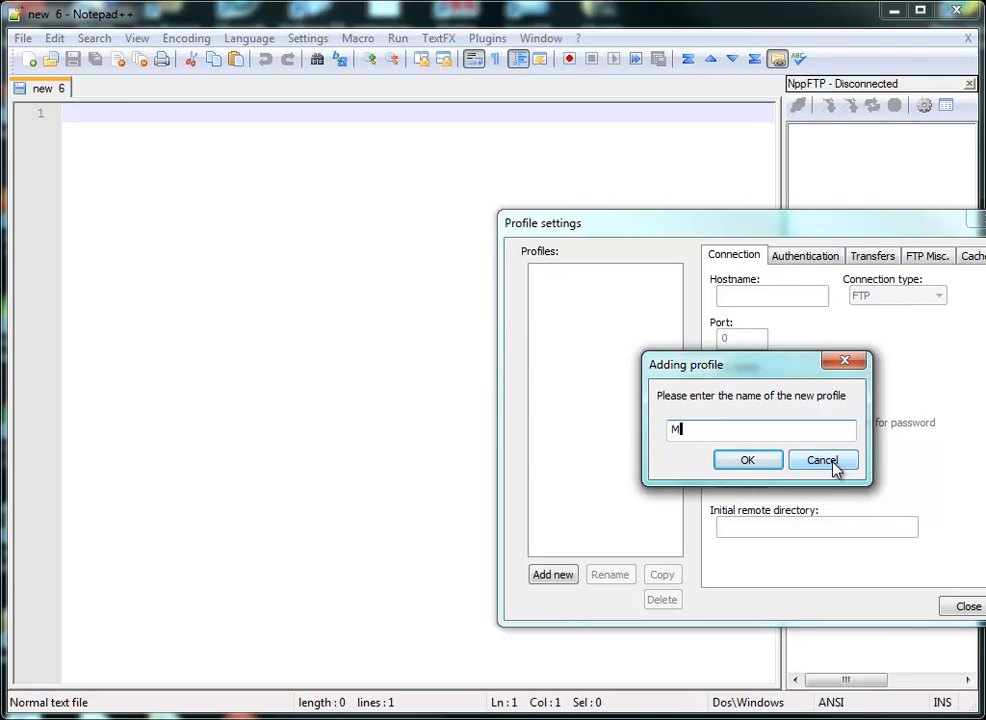
type("WSU")
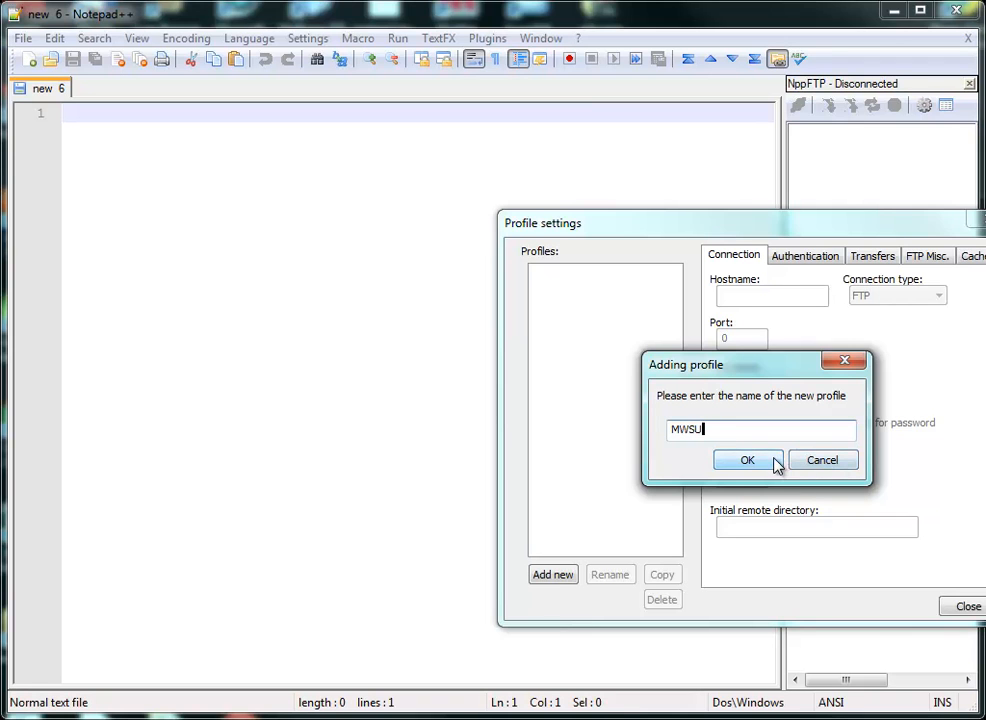
left_click(748, 460)
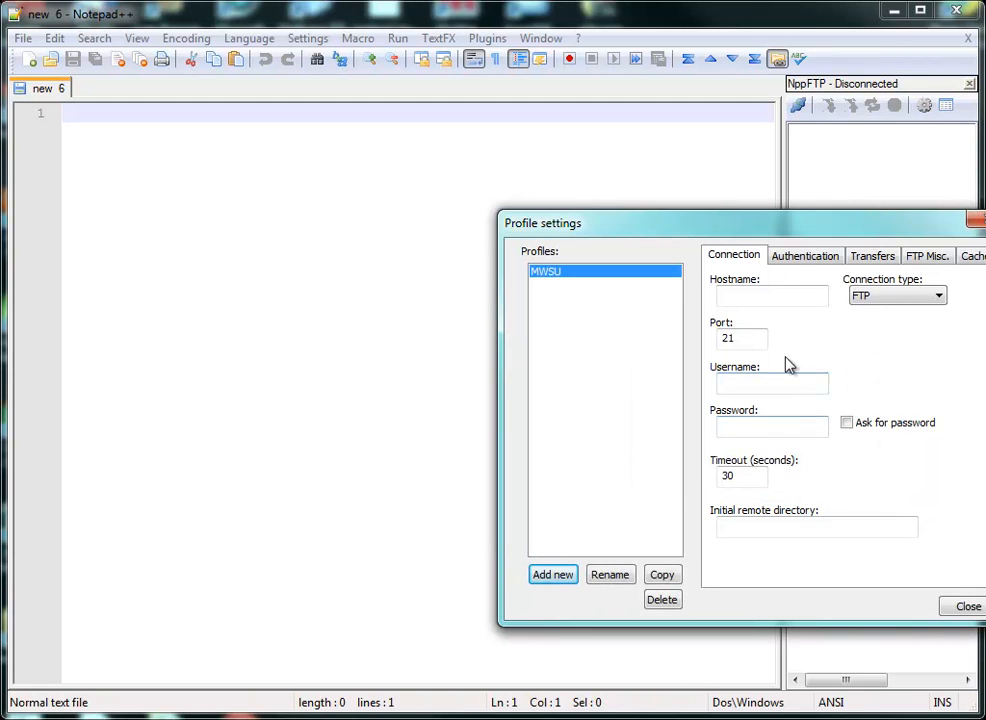
left_click(770, 296)
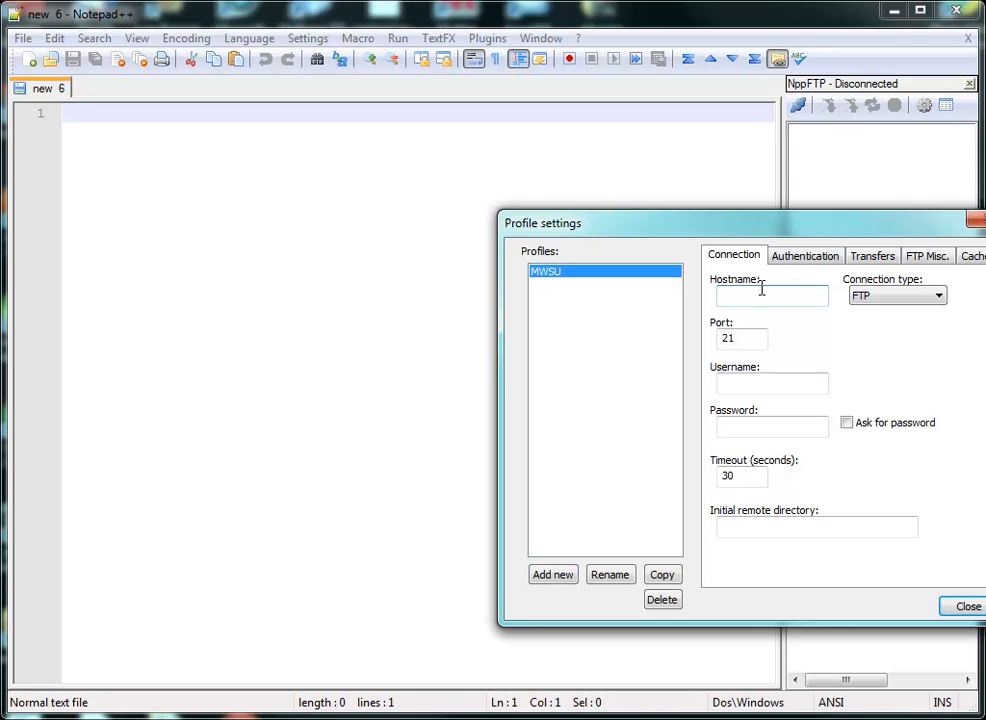
type("webservices")
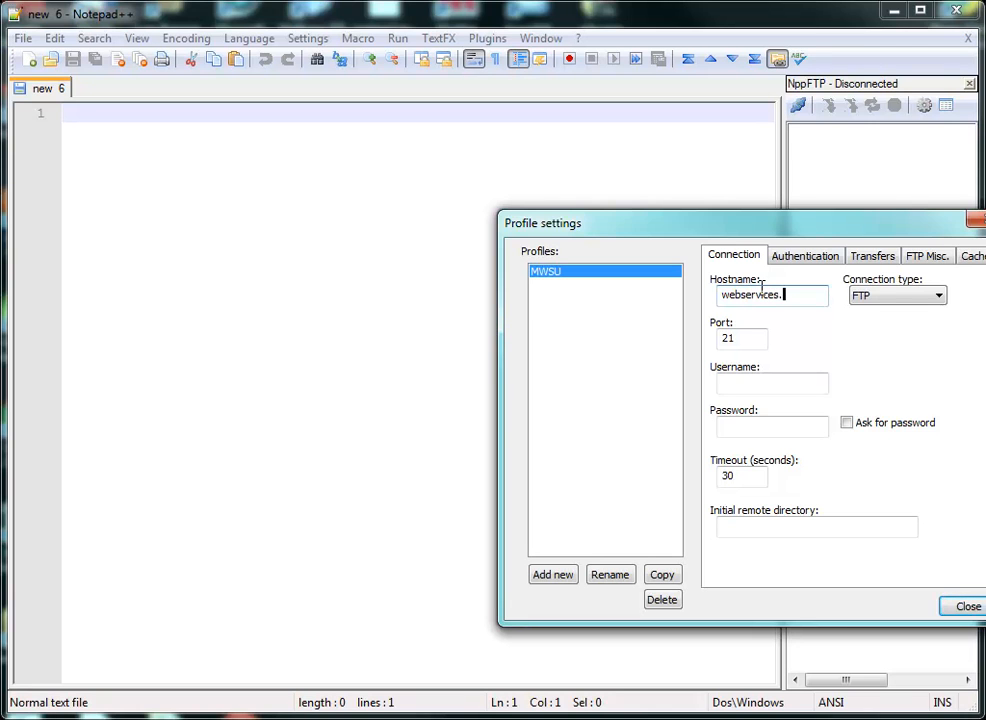
type(".missouri")
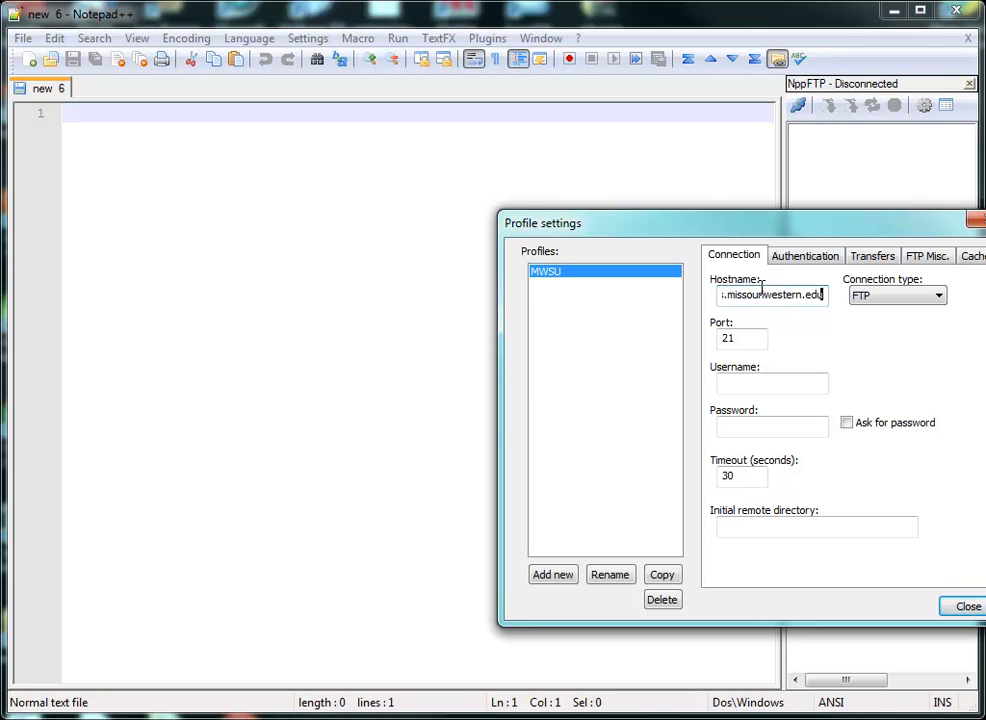
left_click(770, 384)
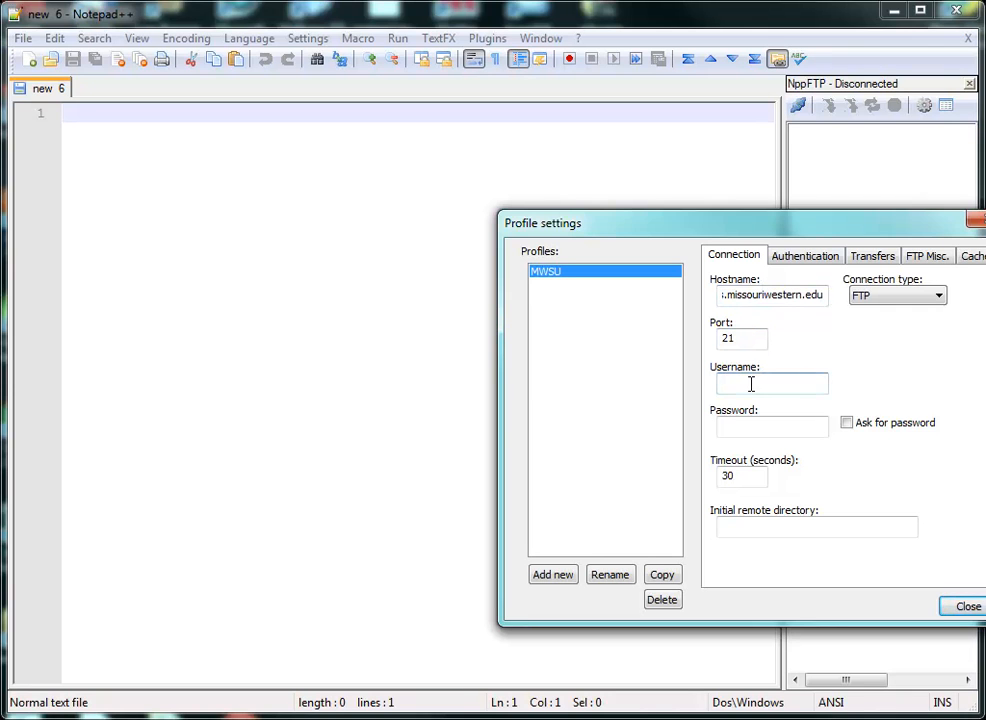
type("noynaert")
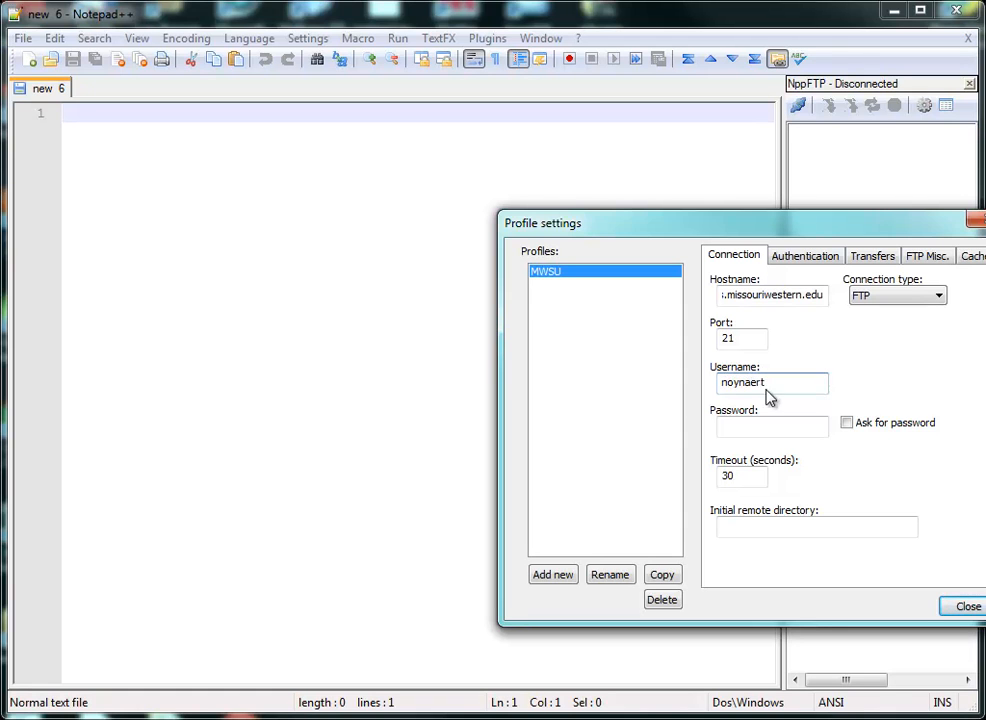
left_click(848, 422)
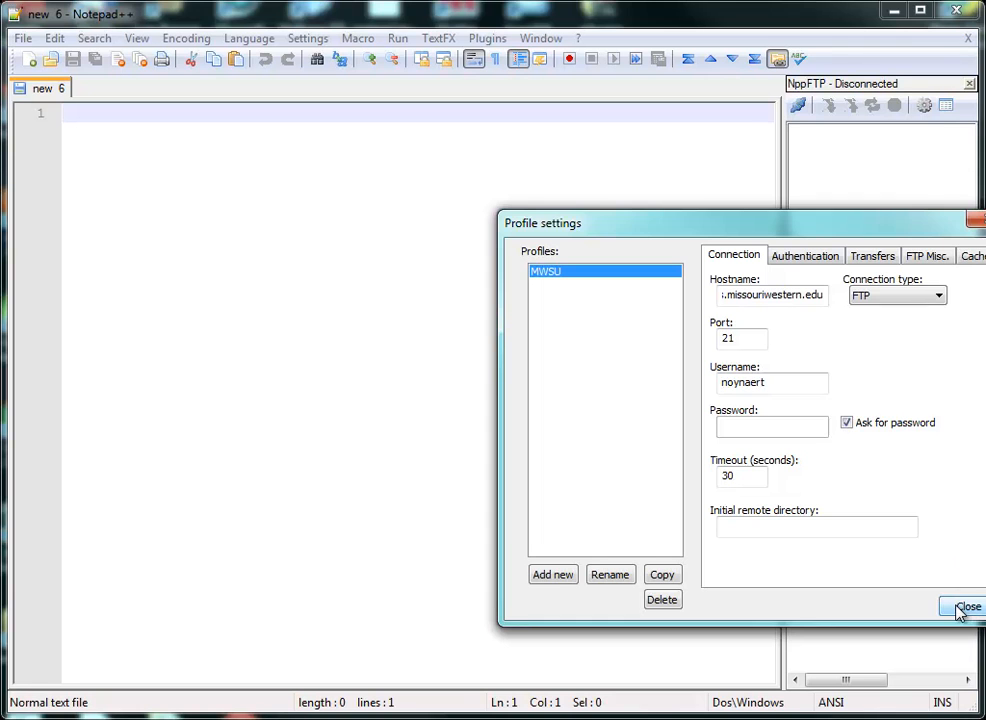
Close the profile settings, enter the FTP password and connect to the MWSU server.
left_click(964, 608)
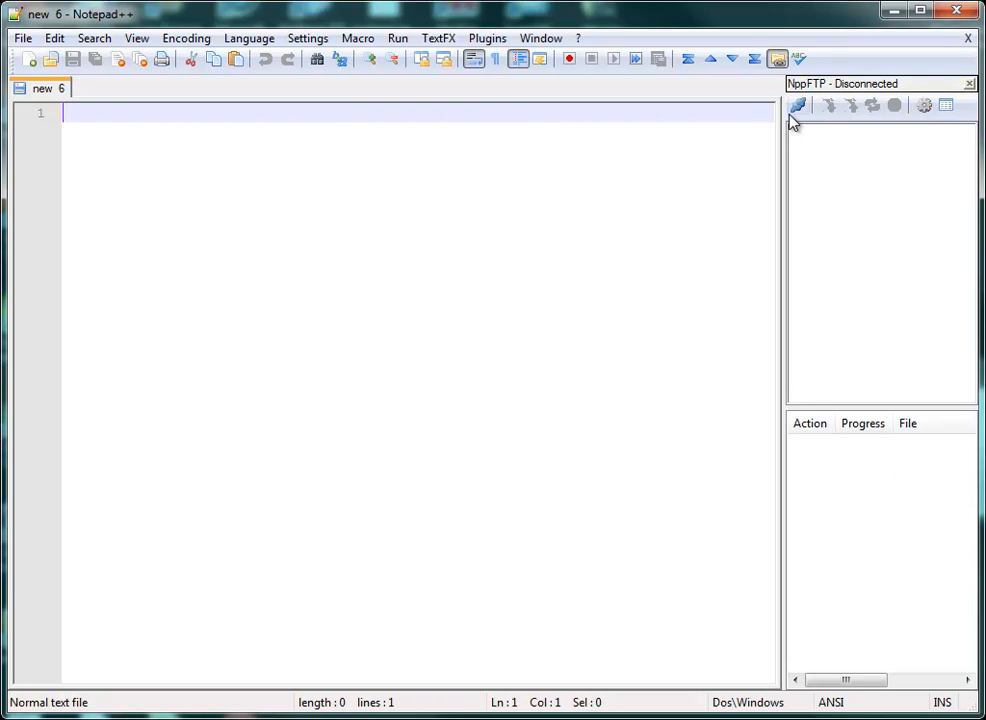
mouse_move(798, 106)
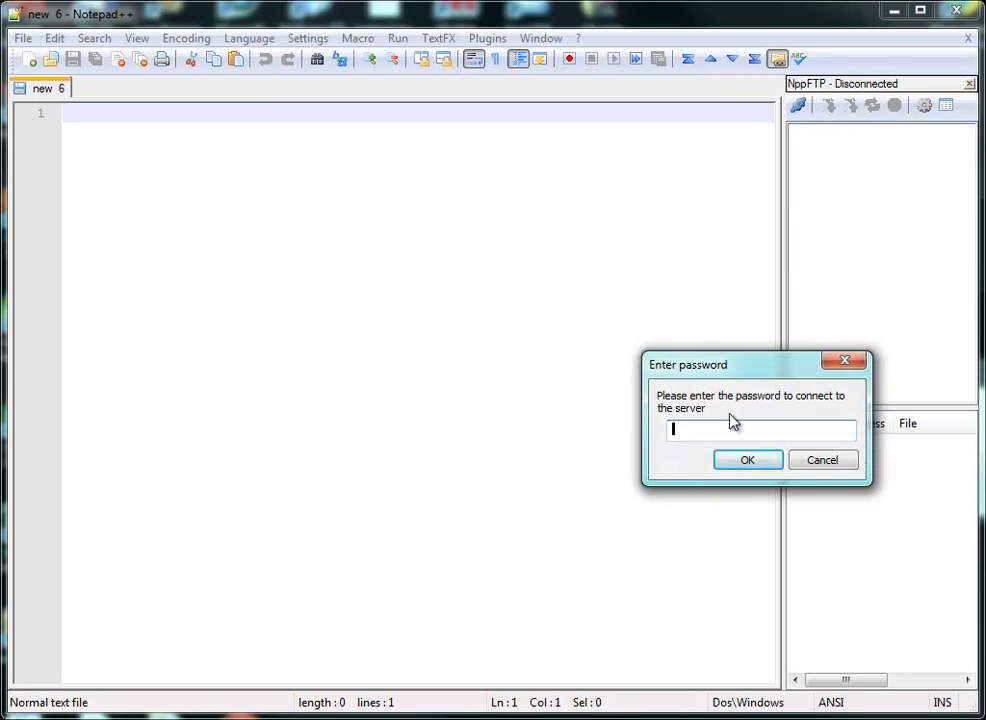
type("***")
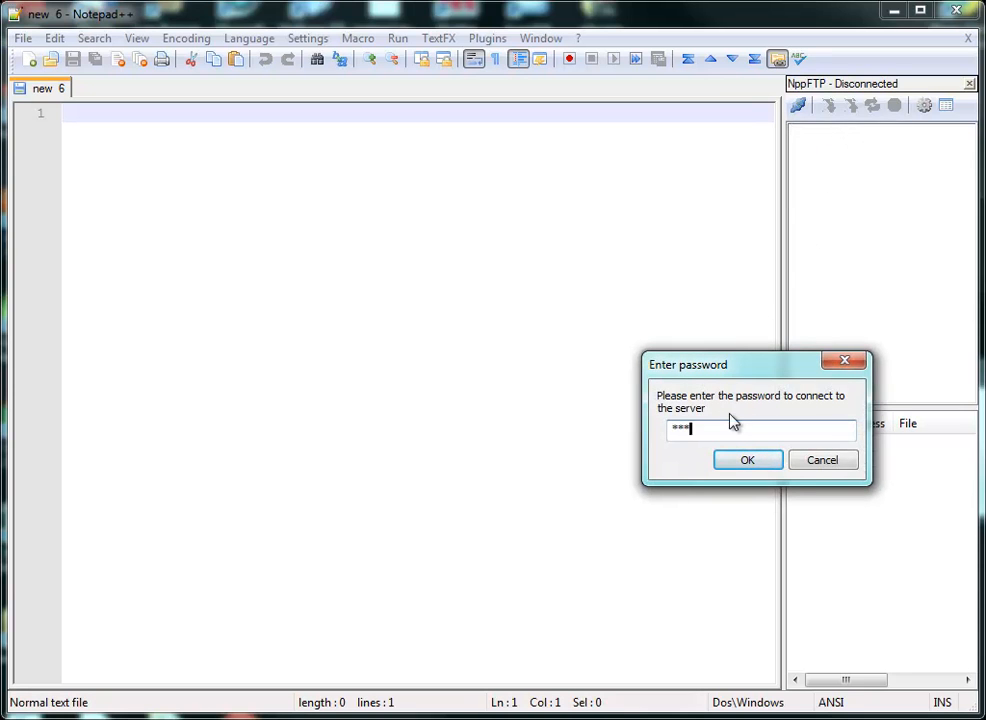
type("*")
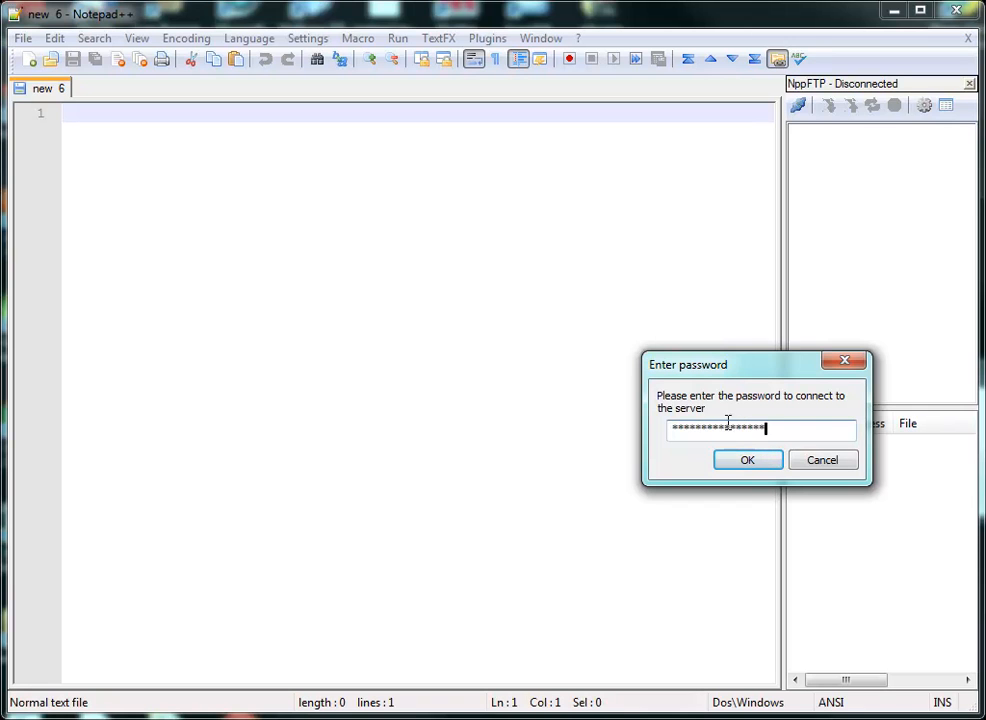
left_click(748, 458)
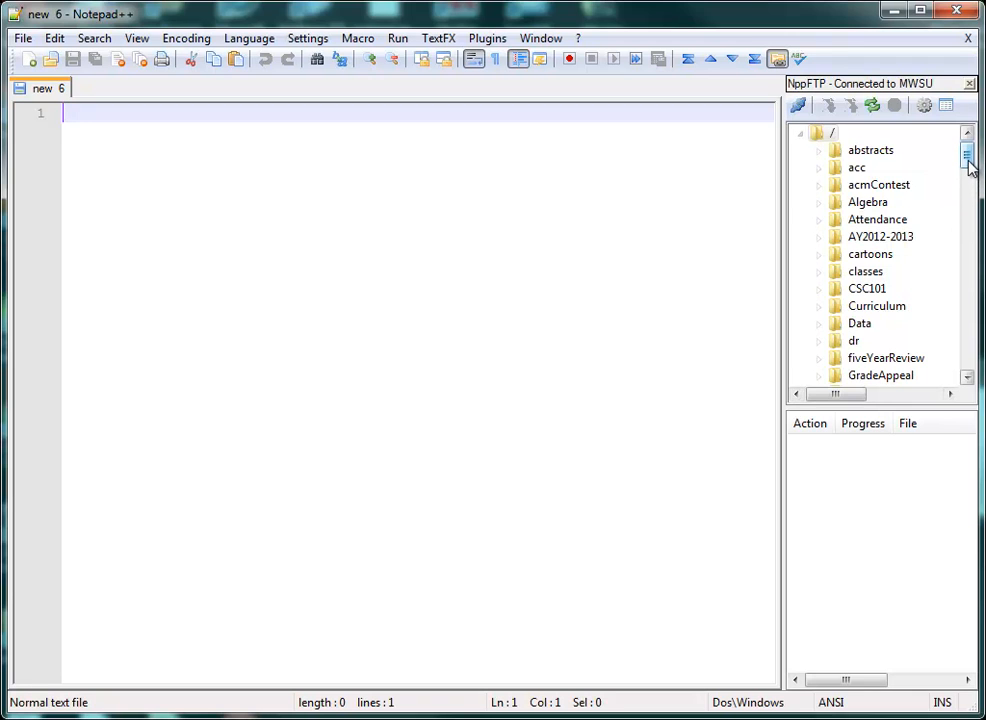
Locate and open the public_html folder in the remote file tree.
scroll("down", 3)
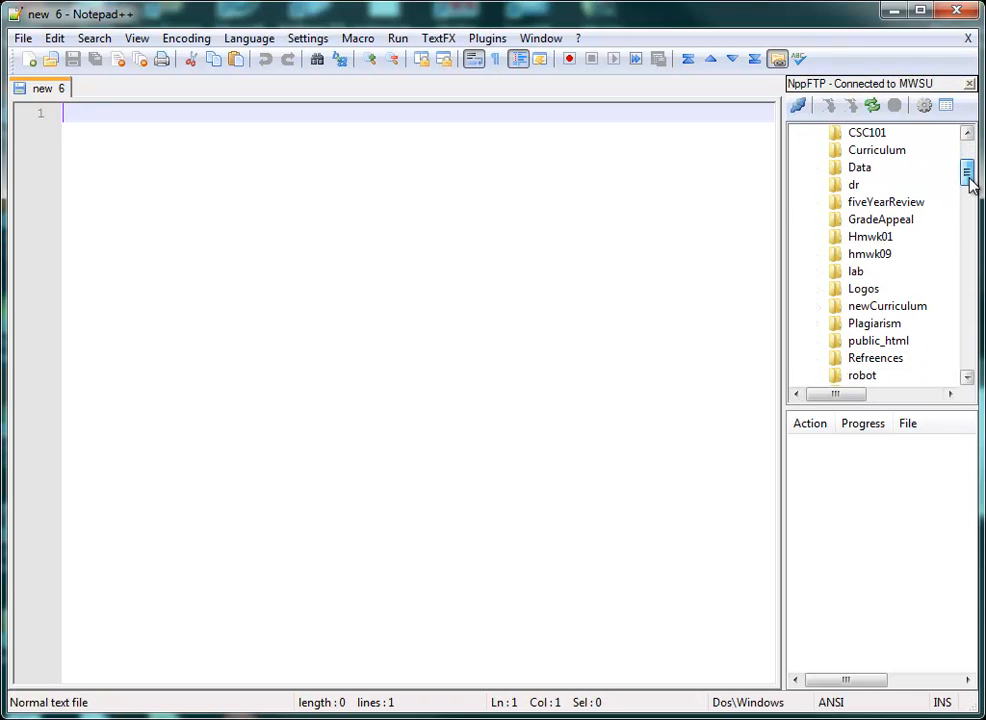
scroll("down", 3)
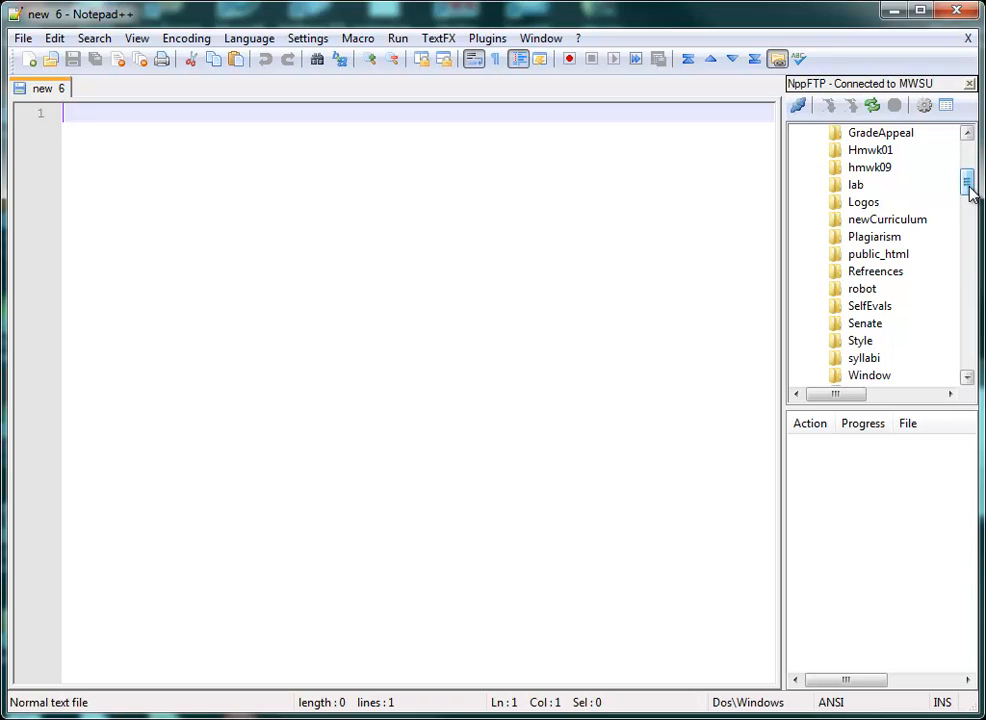
left_click(878, 252)
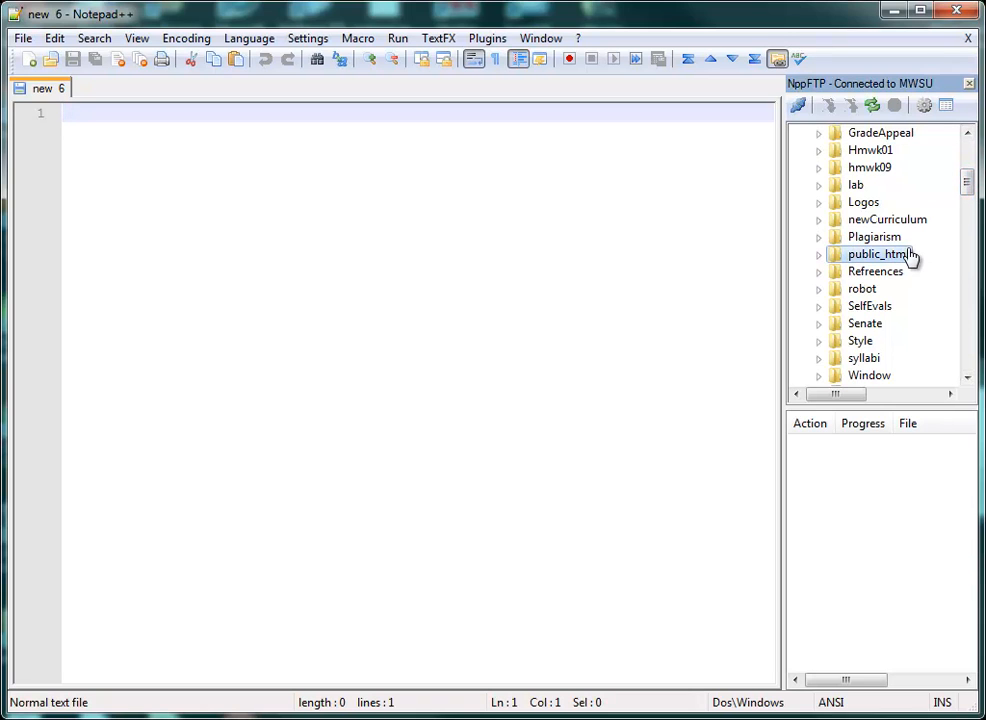
double_click(876, 252)
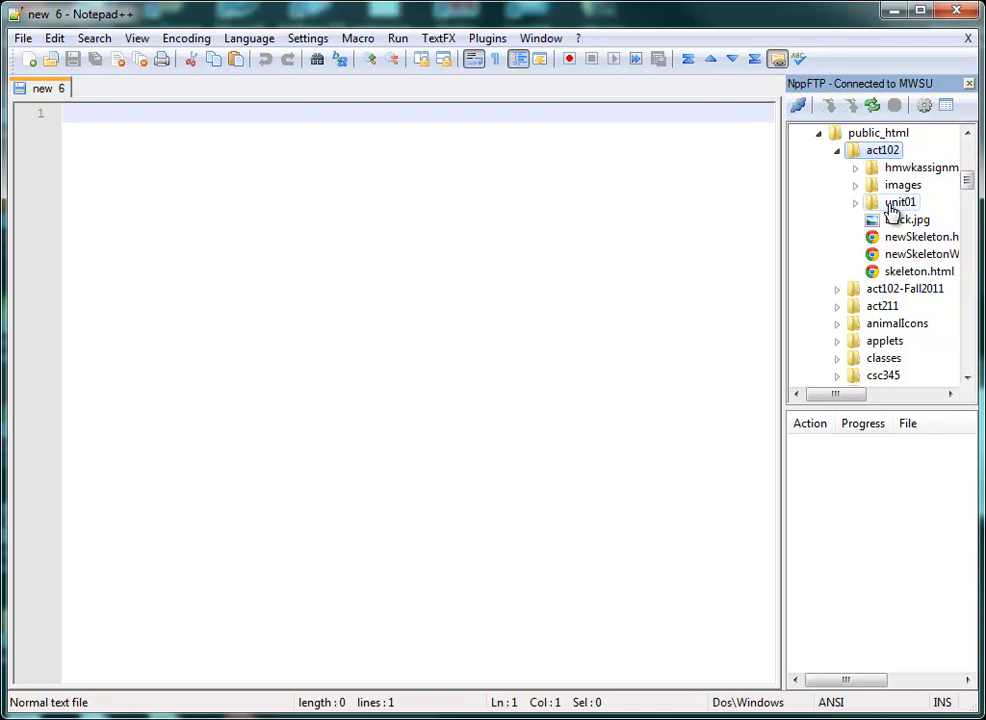
Expand unit01 and 20120830, then download headings.html for editing.
left_click(898, 202)
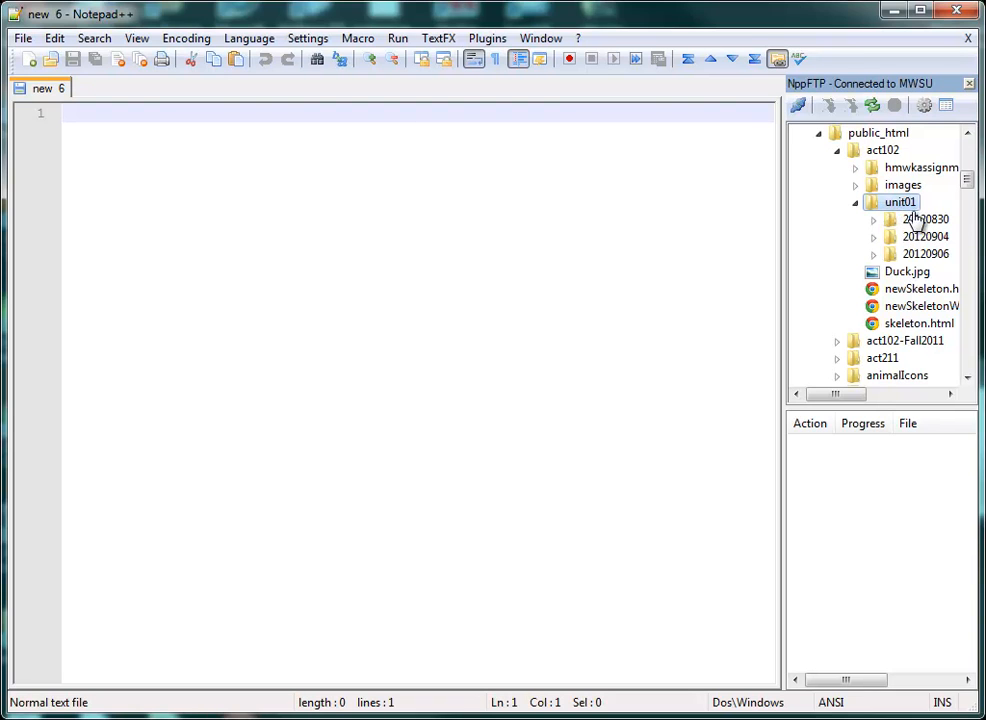
left_click(874, 218)
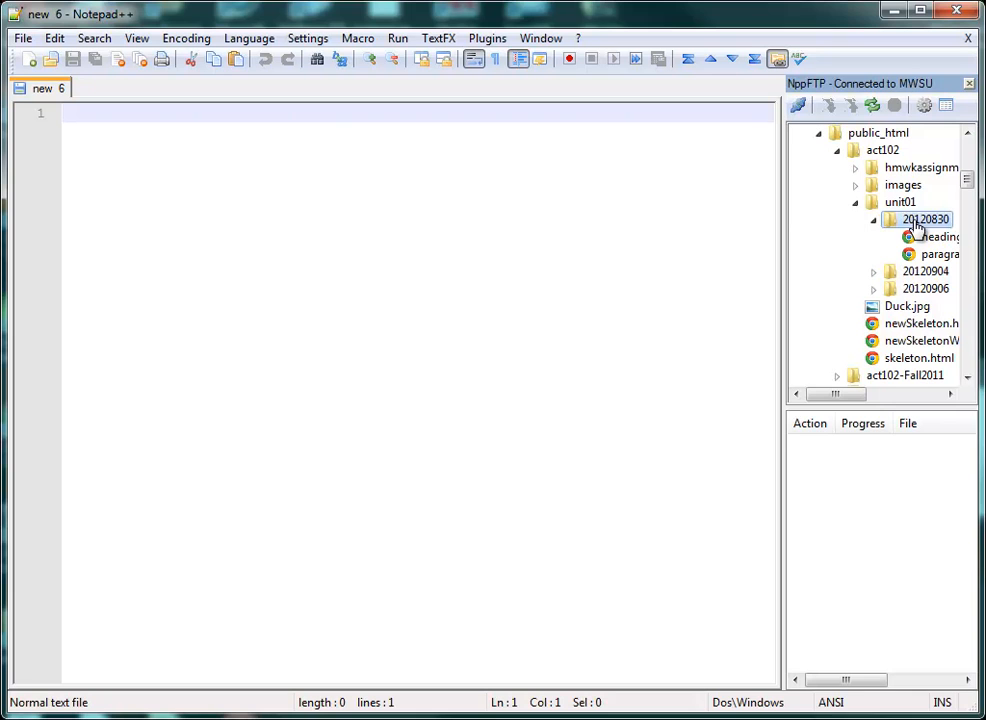
double_click(866, 236)
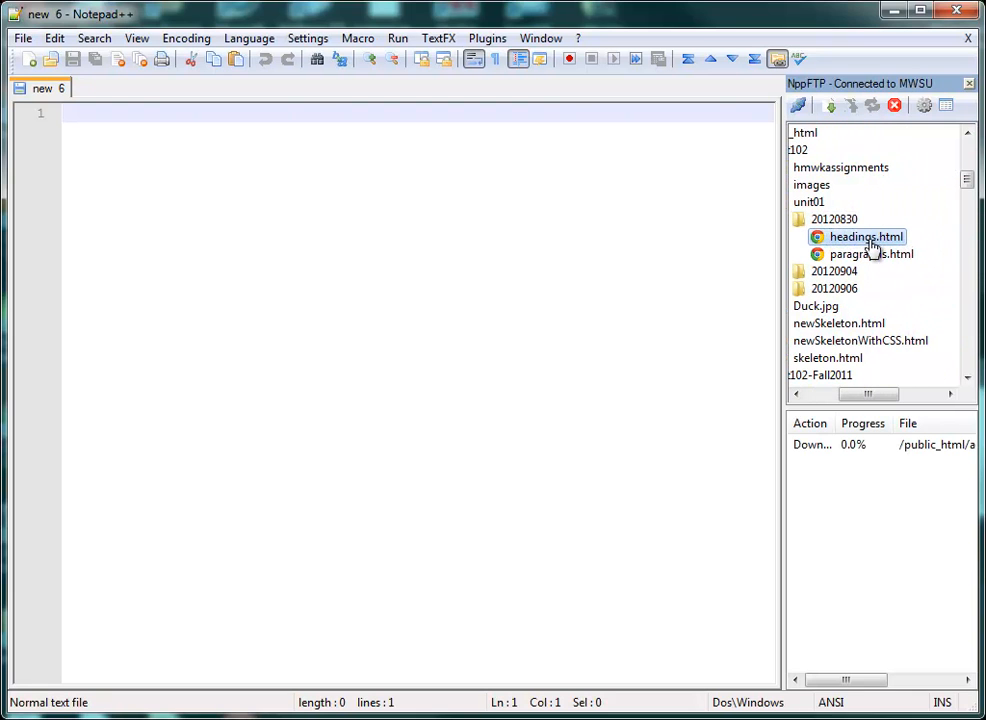
double_click(864, 236)
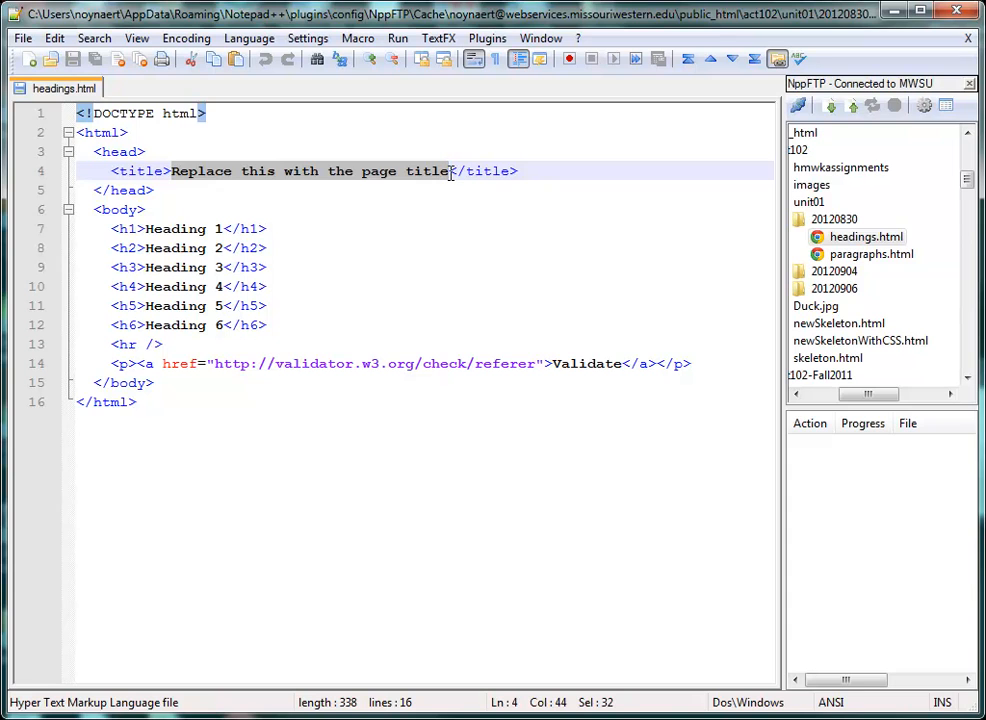
Replace the placeholder title with 'Headings in HTML' and save the file back to the server.
type("Headings in </title>")
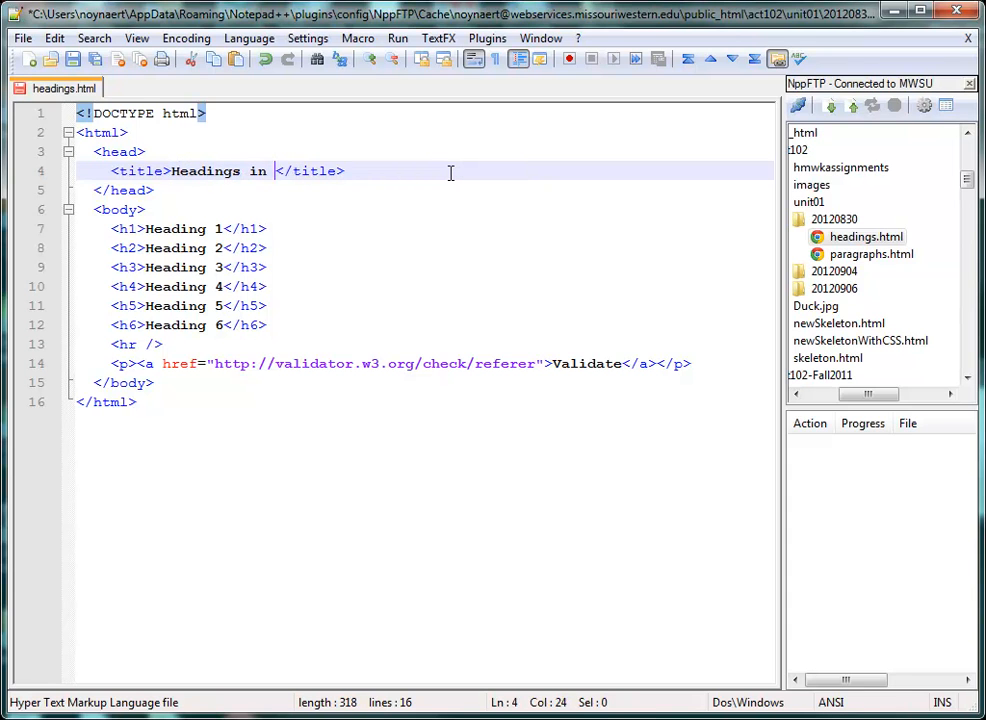
type("HTML")
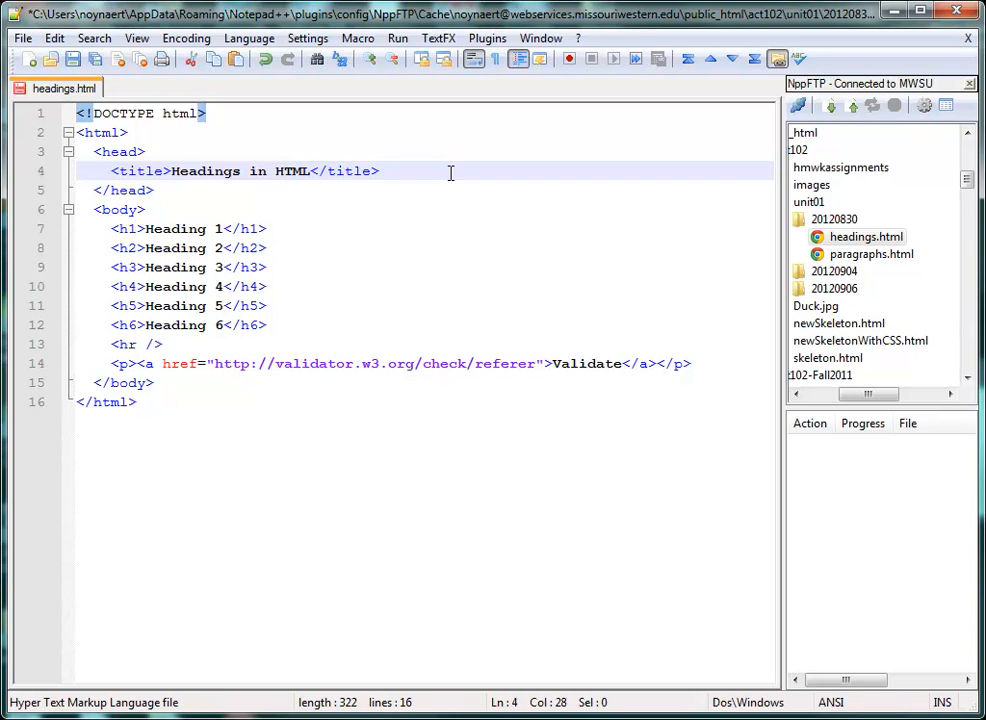
mouse_move(276, 126)
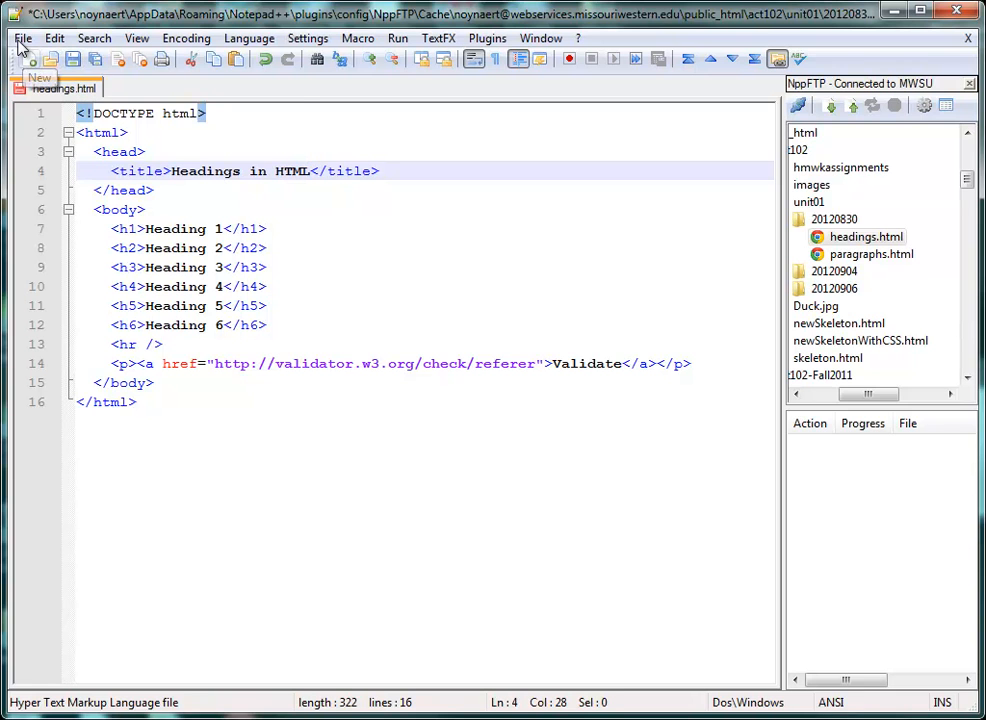
left_click(22, 38)
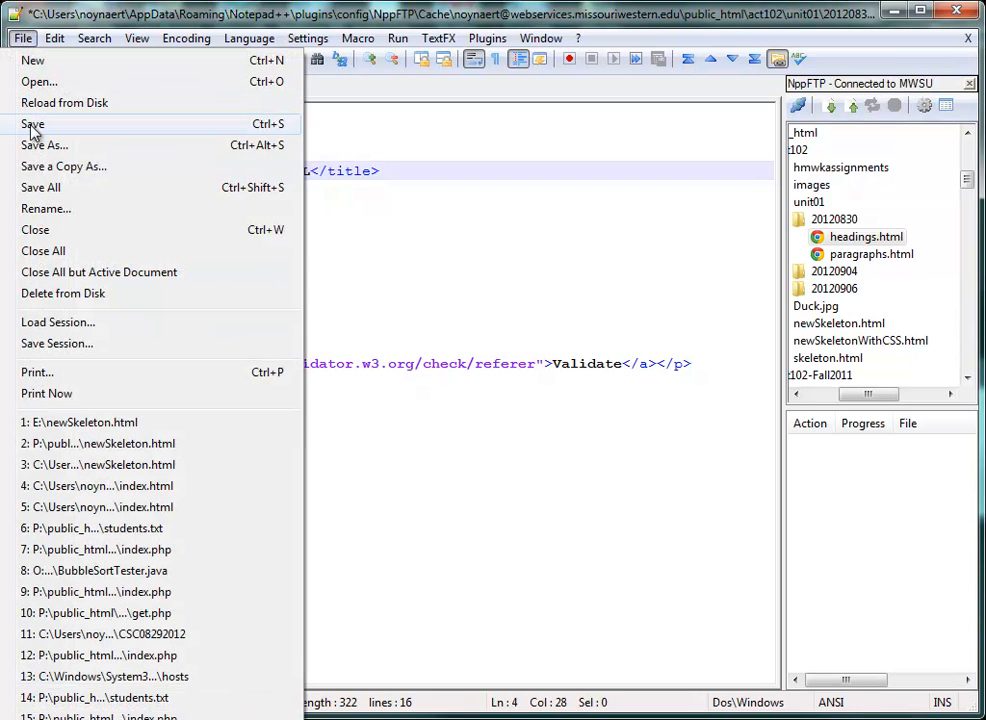
left_click(32, 124)
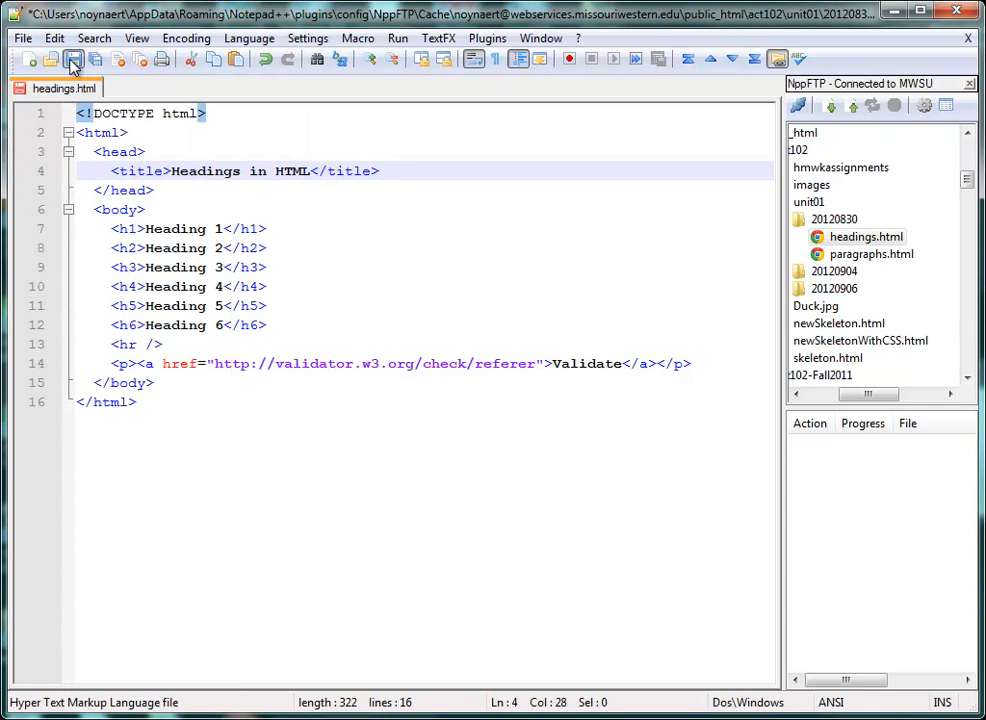
left_click(72, 60)
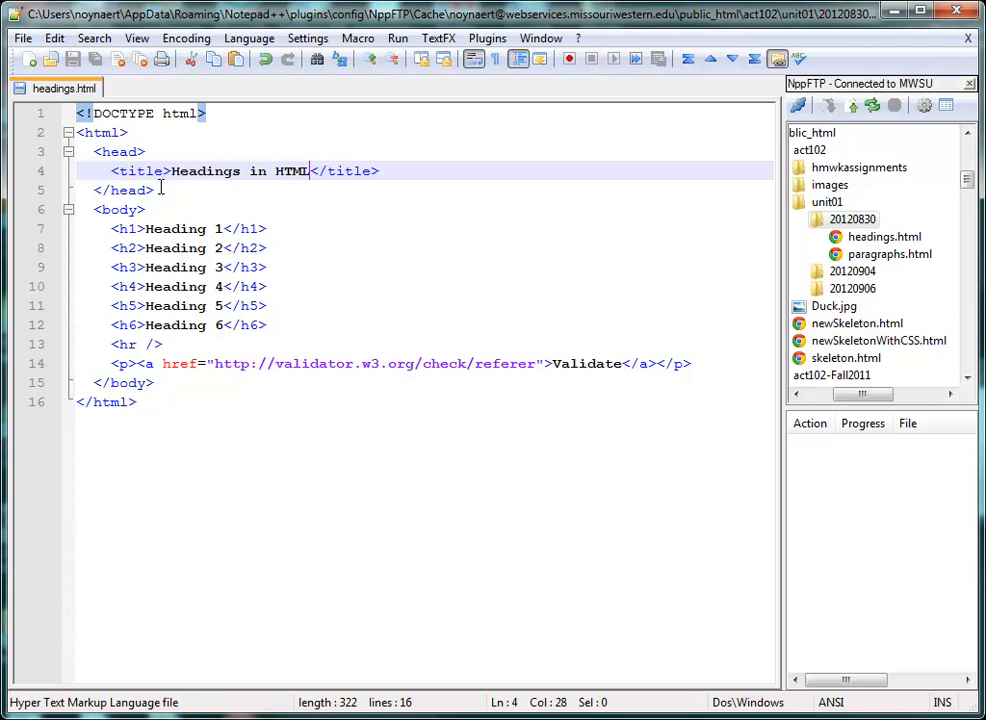
Prefix the title so it reads 'Example of the Six Levels of Headings in HTML'.
left_click(172, 170)
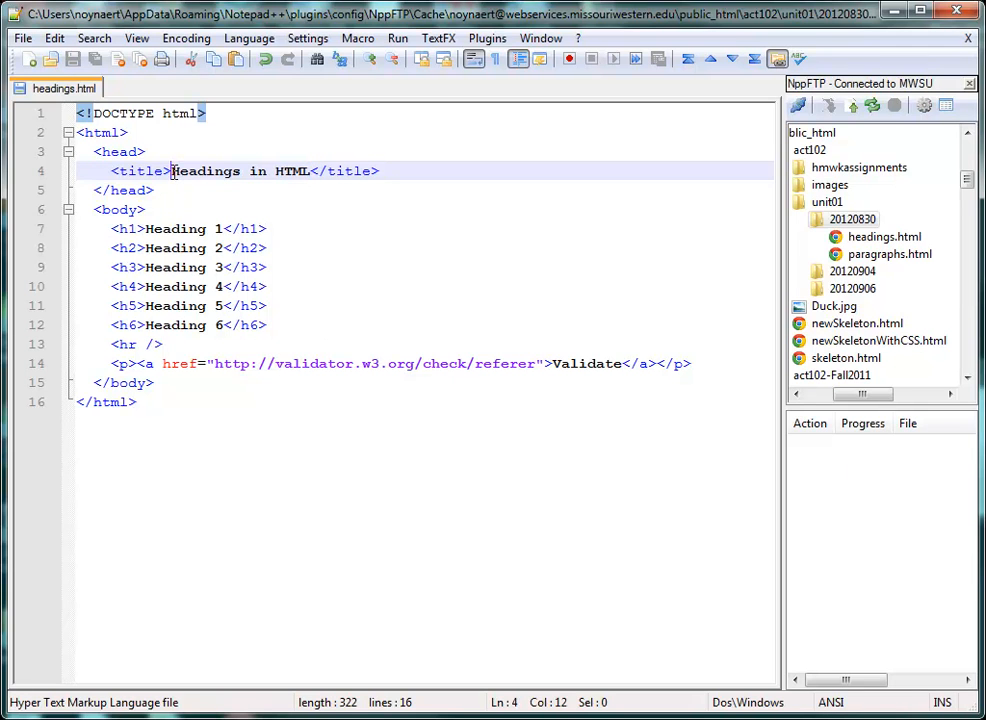
type("Example of the")
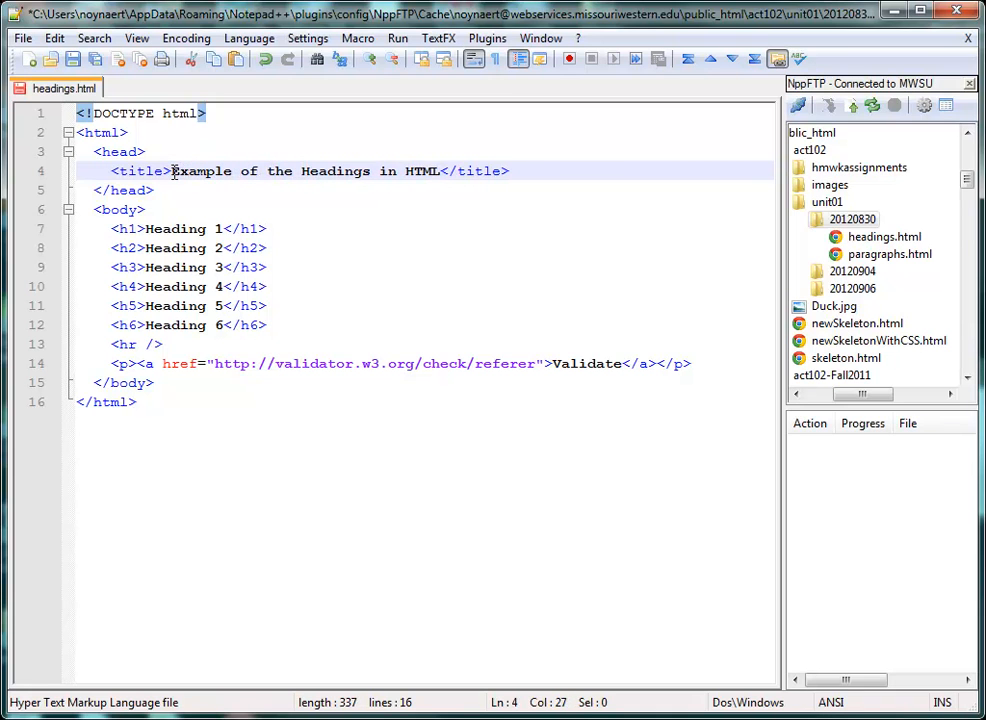
type("Six Levels of")
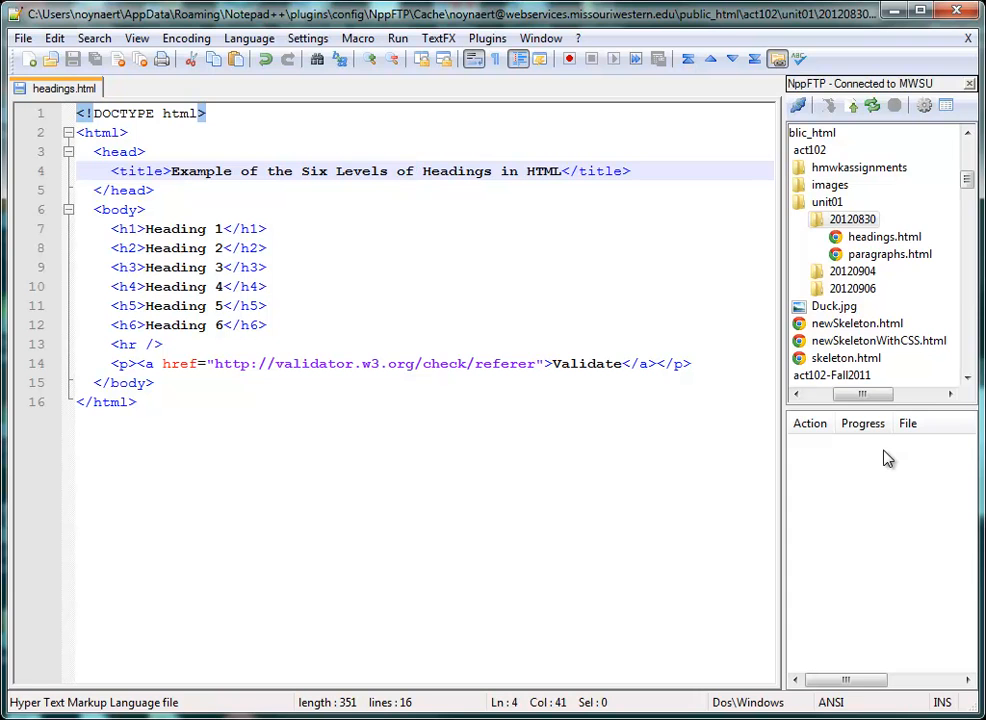
Refresh the remote listing and start opening paragraphs.html from the 20120830 folder.
left_click(852, 104)
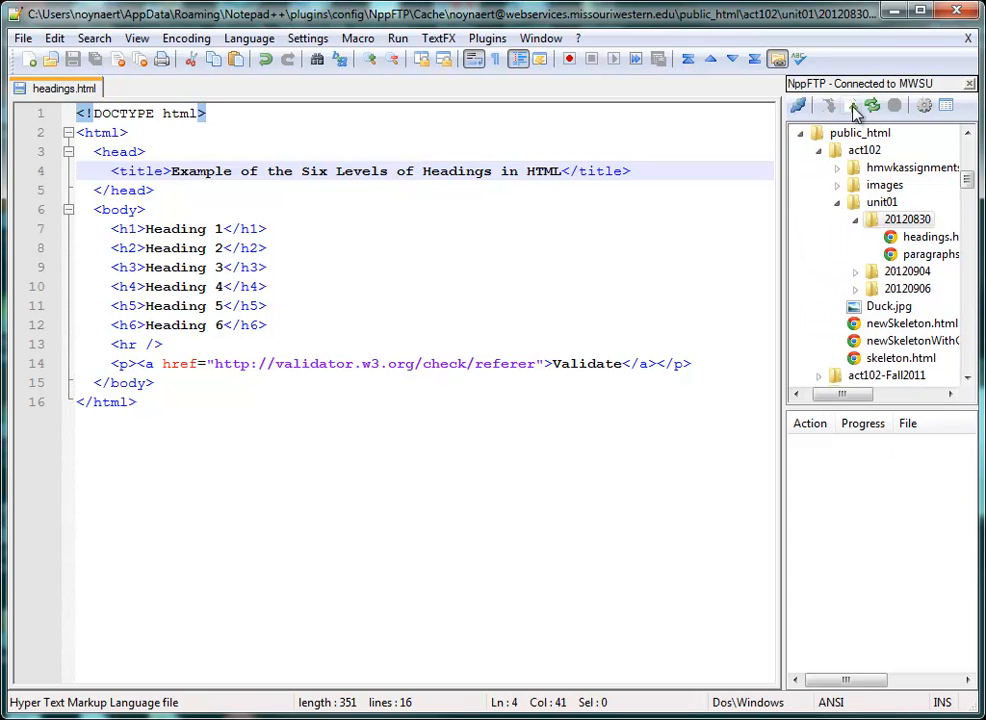
mouse_move(852, 106)
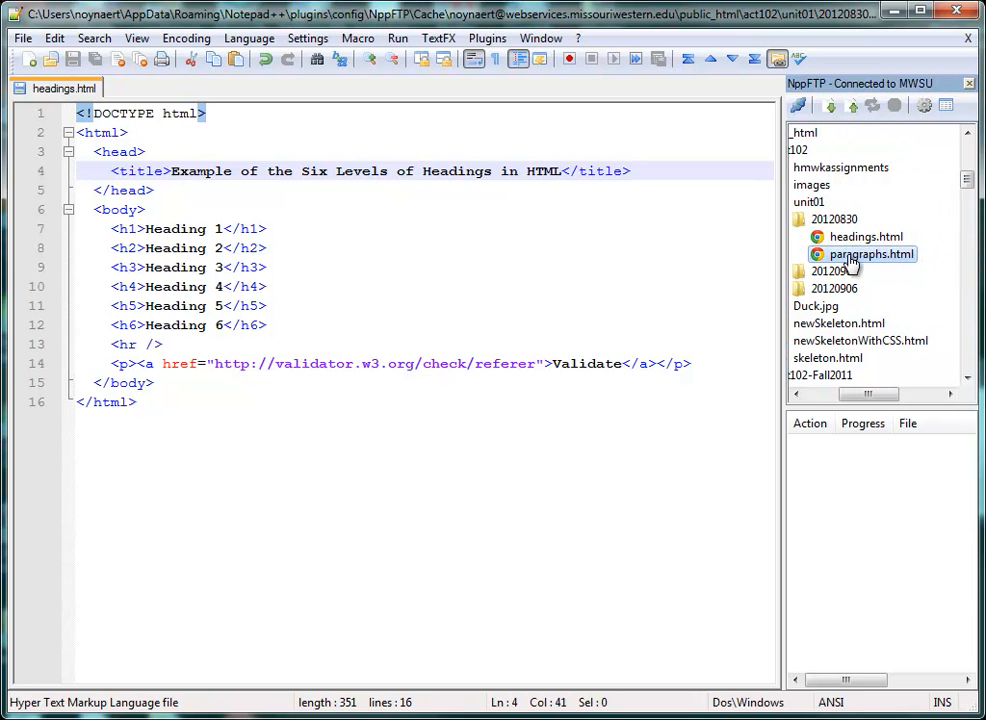
double_click(872, 254)
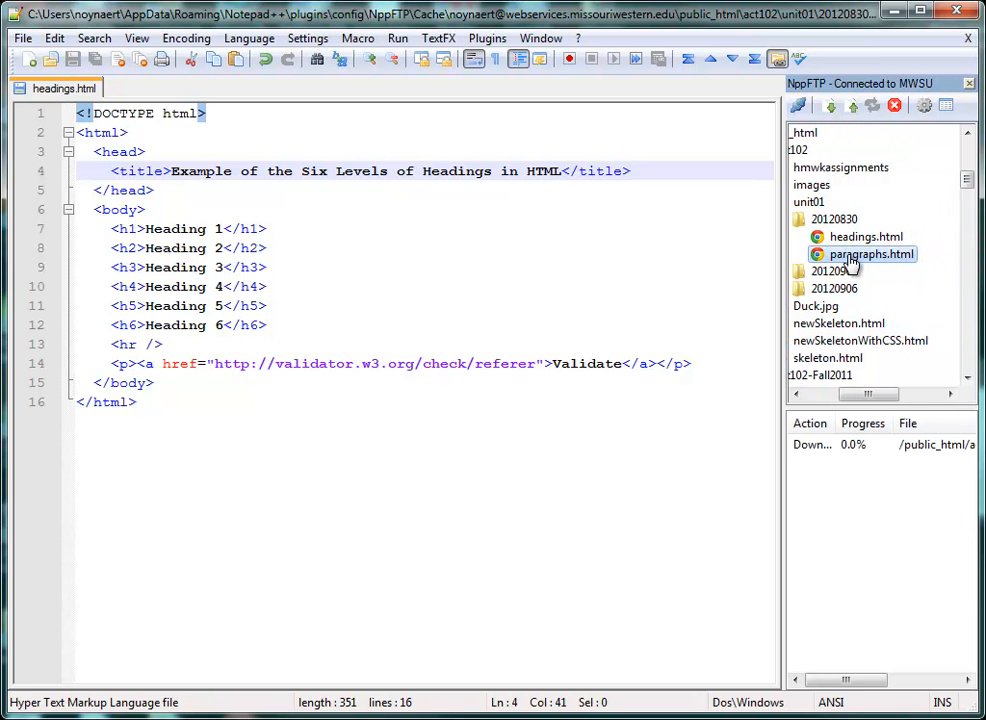